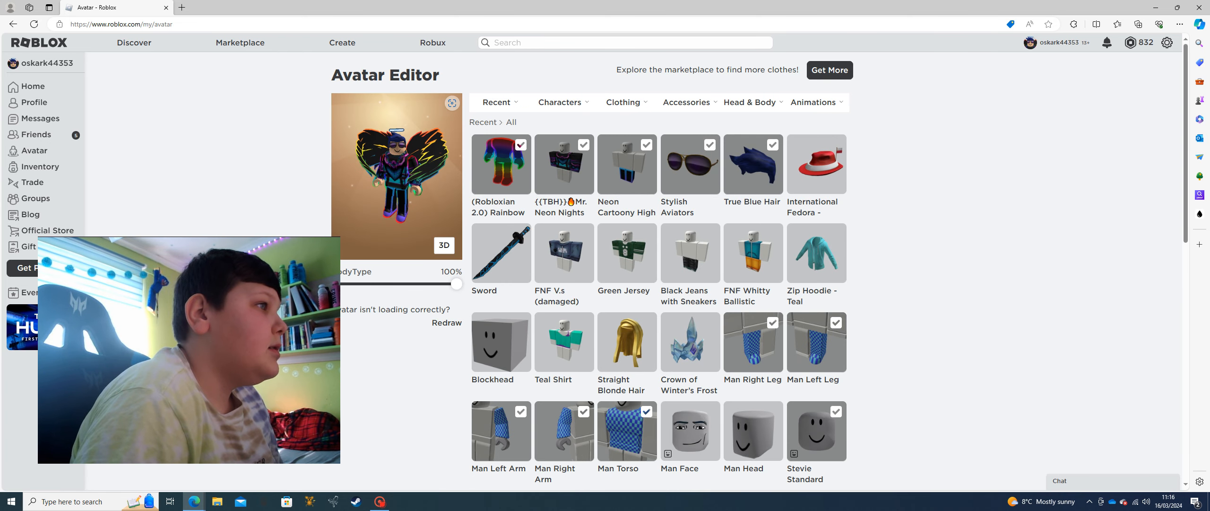
Toggle the avatar preview to flat and back to 3D, then scroll the Home page
left_click(444, 245)
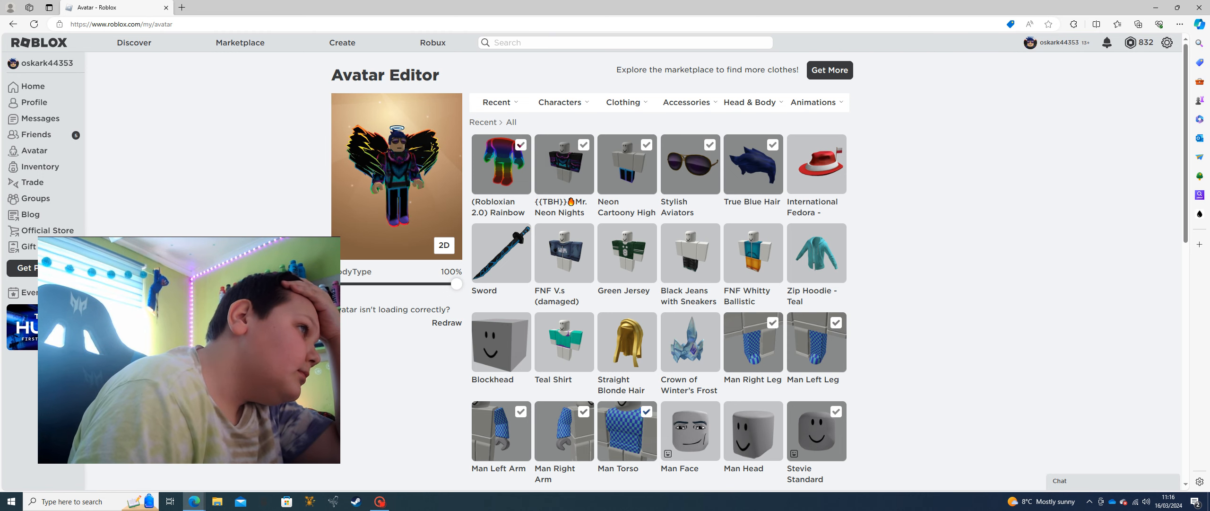
left_click(444, 245)
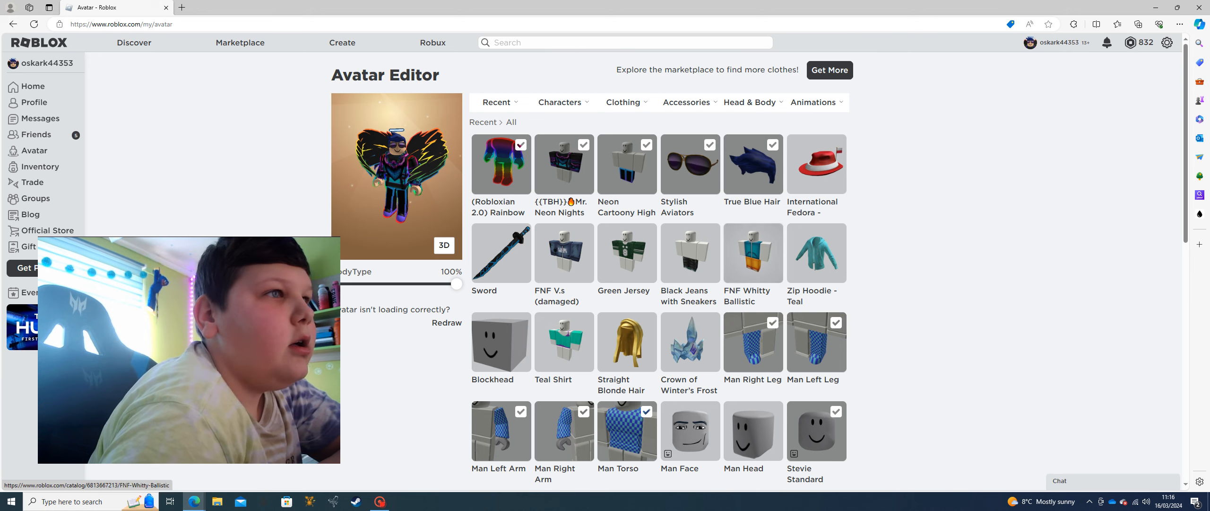
scroll("down", 3)
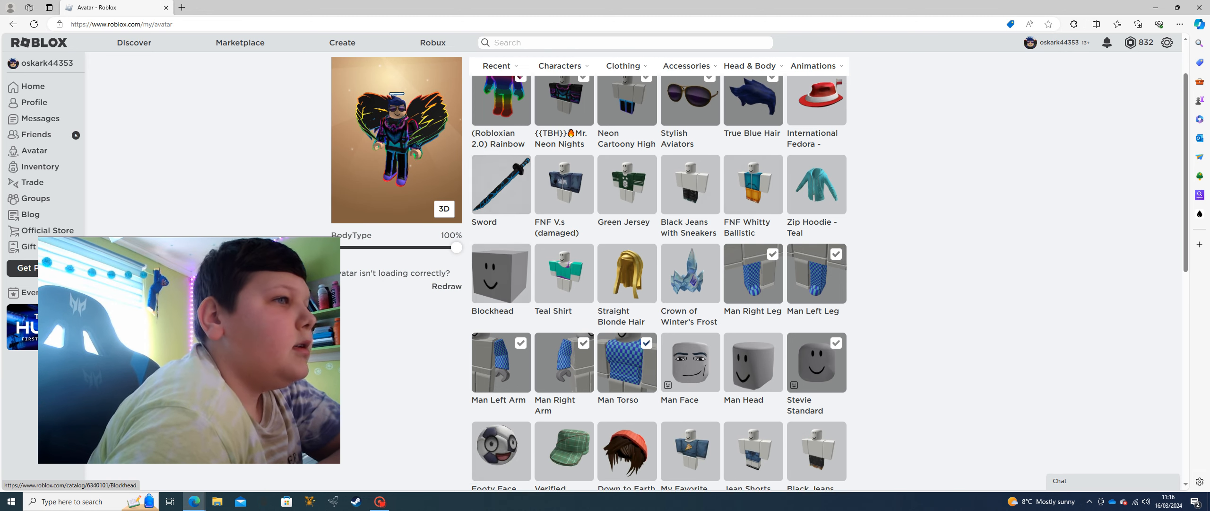
scroll("down", 3)
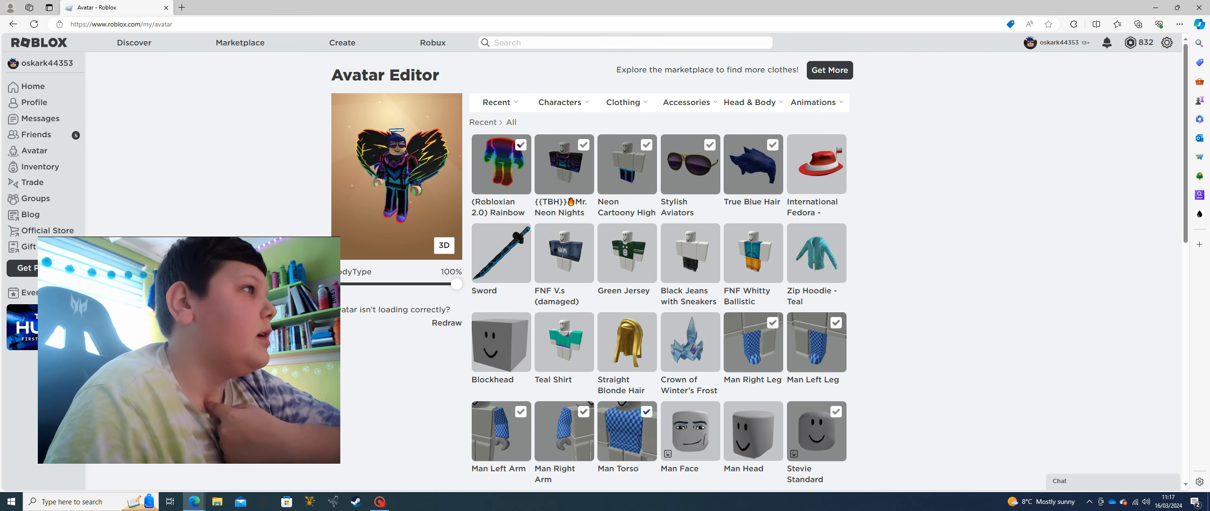
scroll("down", 3)
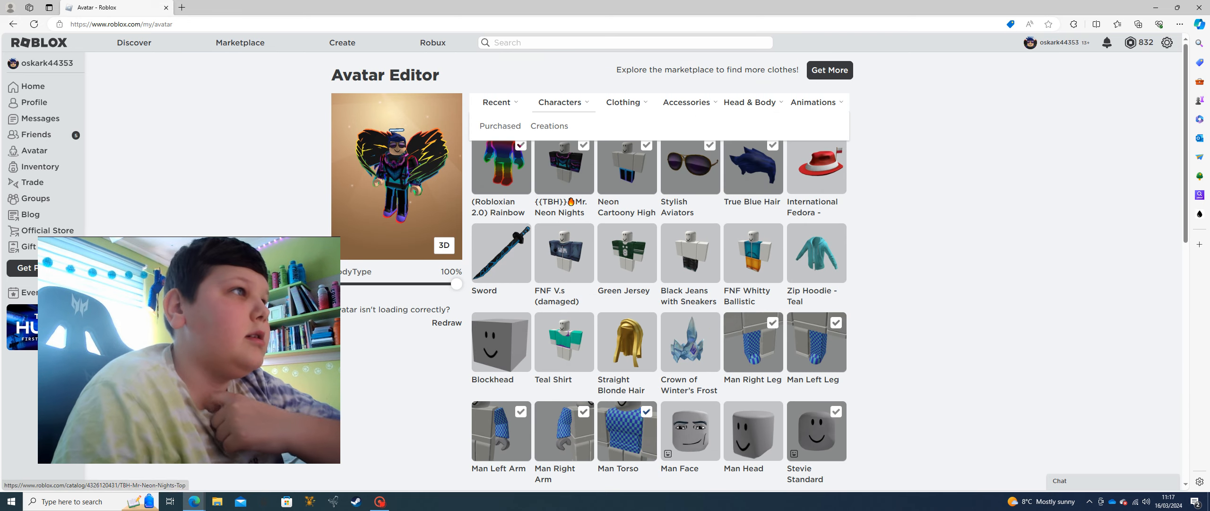
Open the Destruction Simulator page and start playing the game
left_click(497, 101)
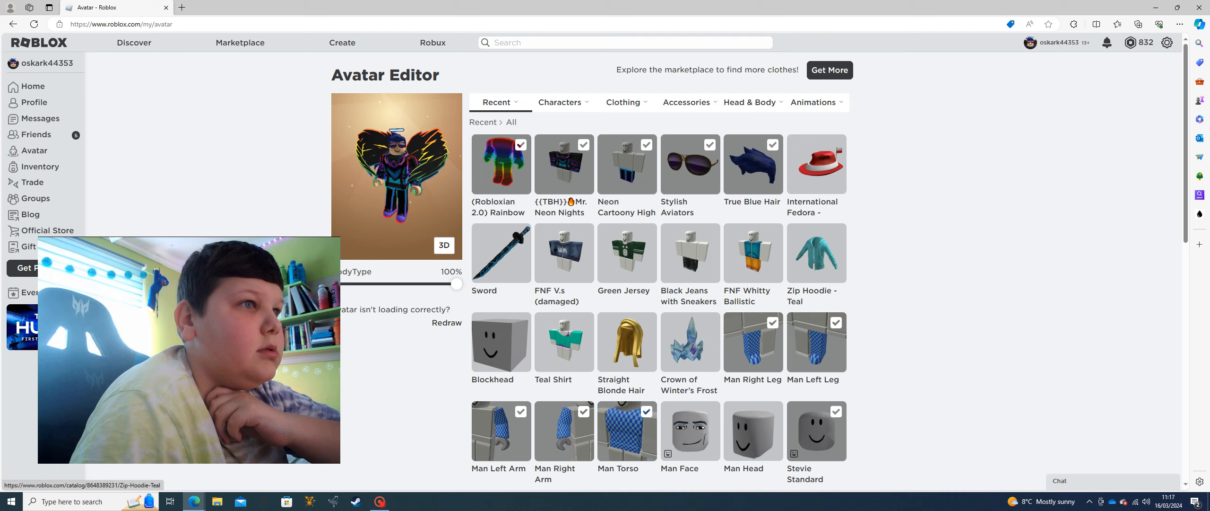
scroll("down", 3)
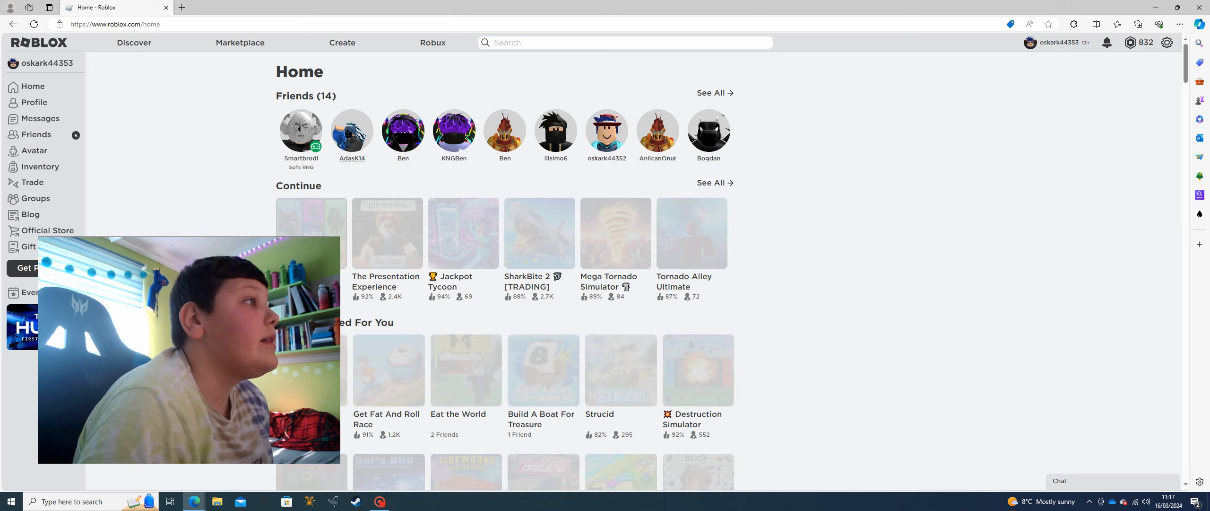
scroll("down", 3)
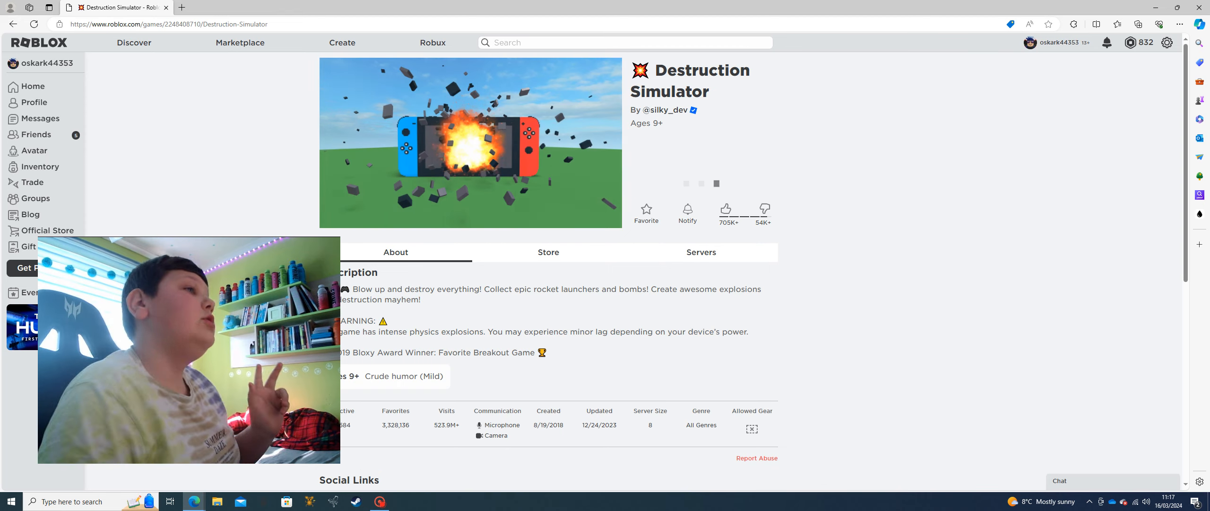
left_click(699, 183)
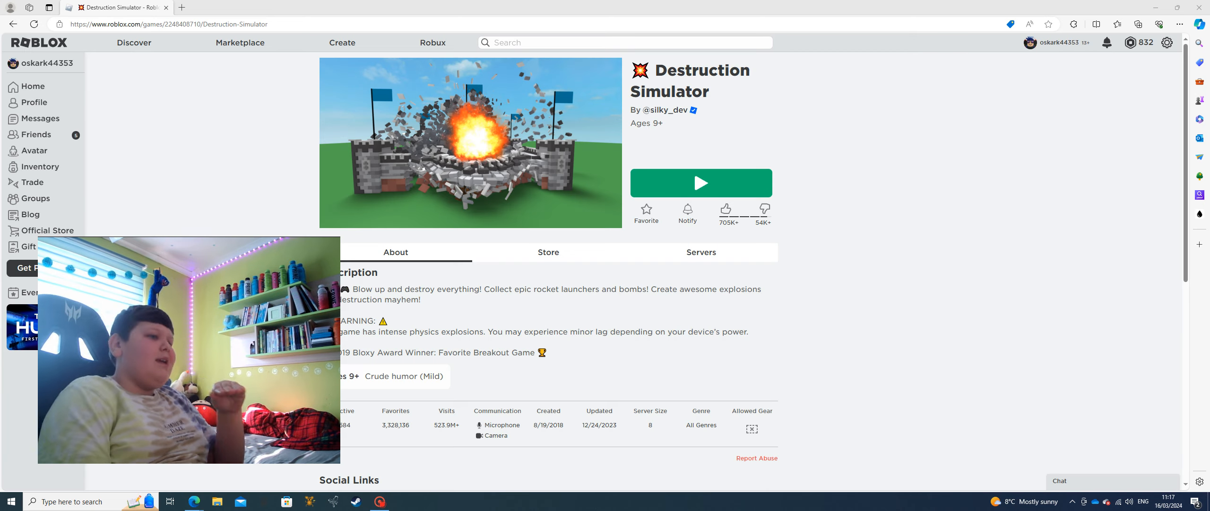
left_click(699, 182)
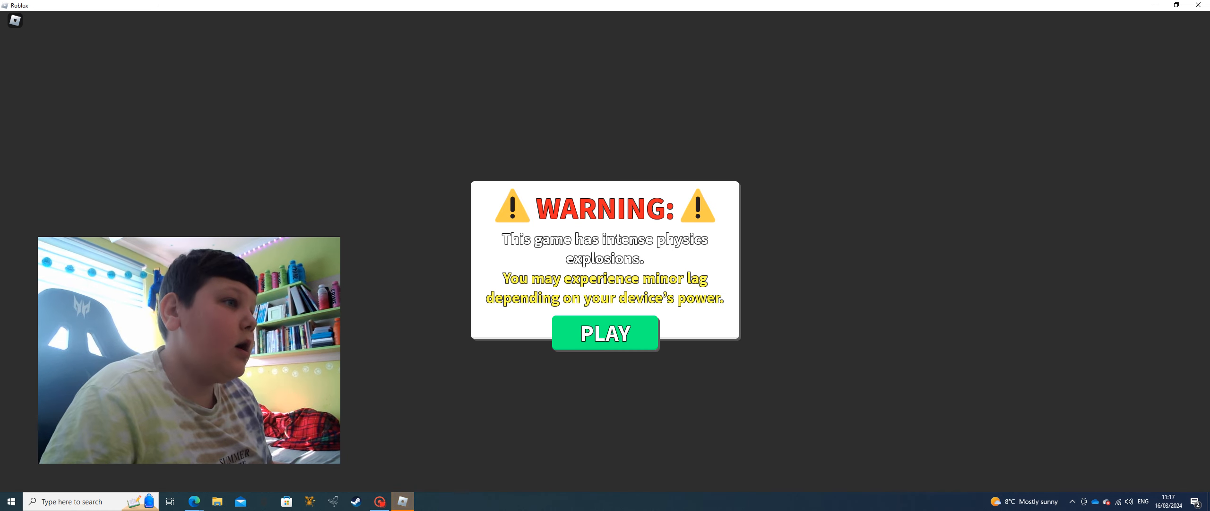
Accept the explosion warning, open and close the coin store, and page to the next launcher
left_click(605, 333)
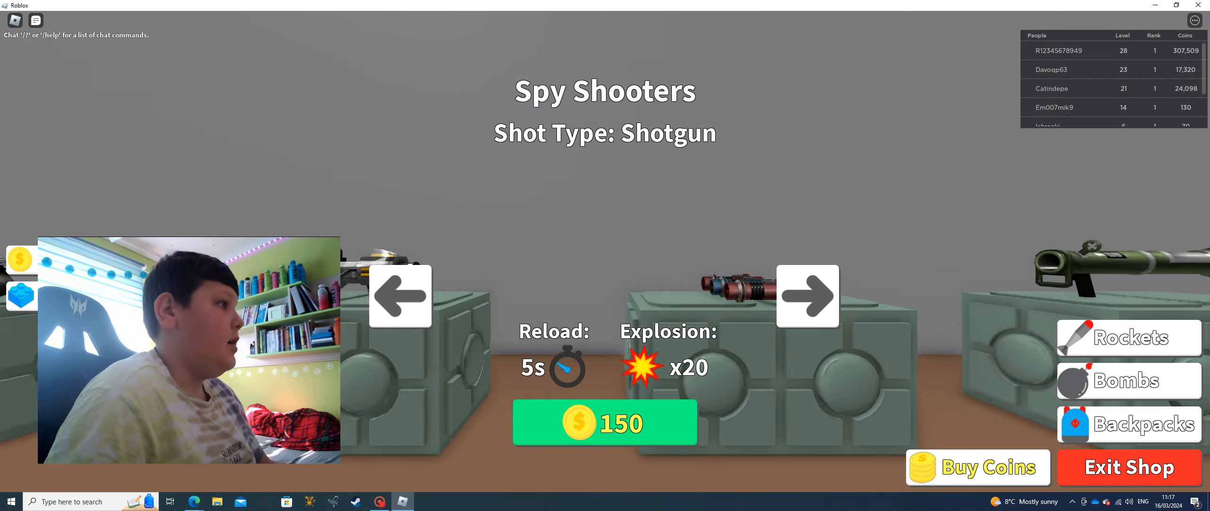
left_click(400, 296)
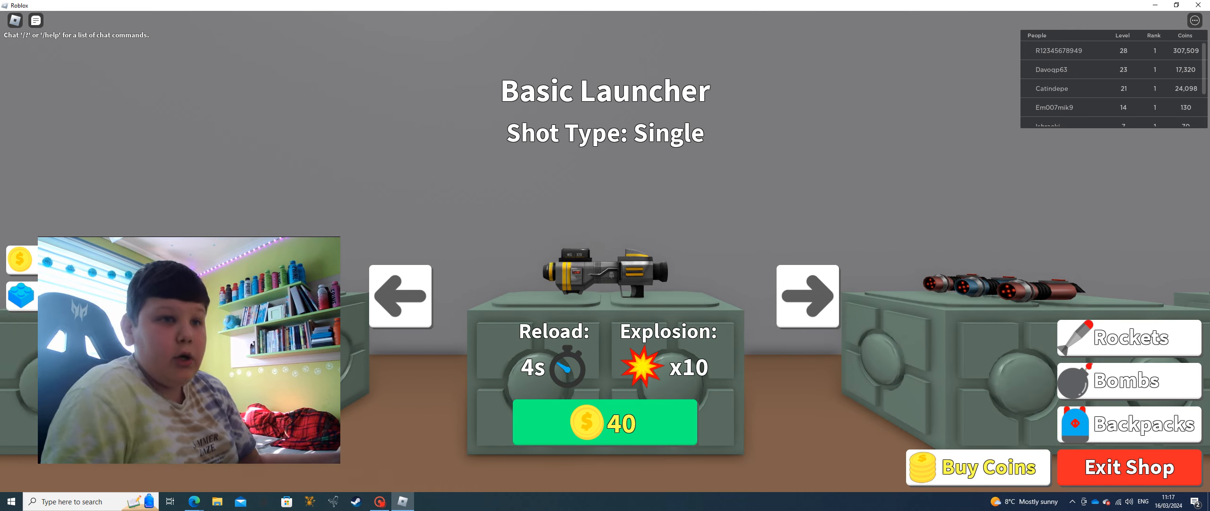
left_click(976, 467)
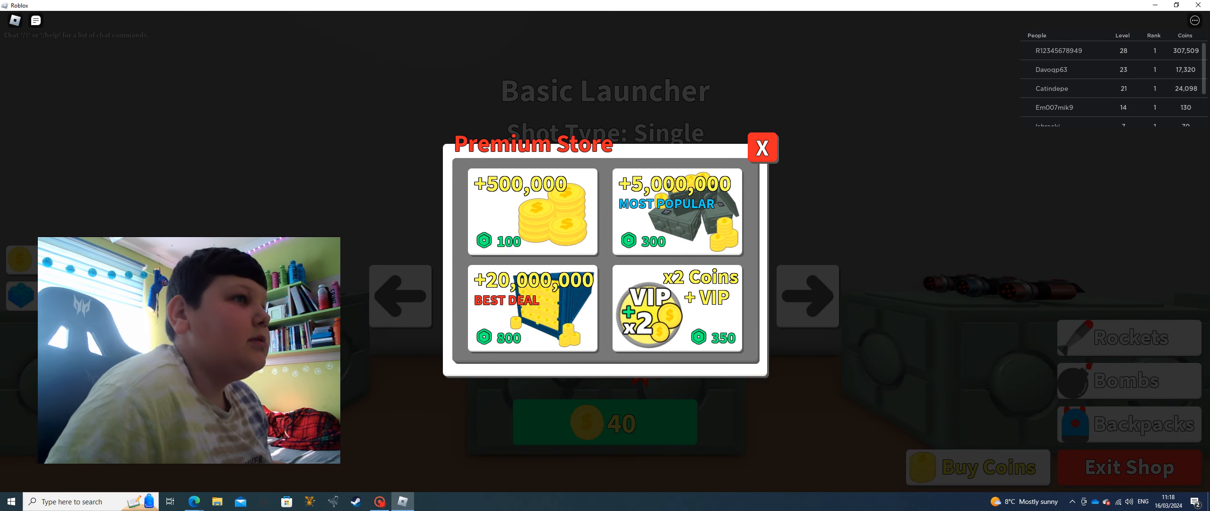
left_click(762, 147)
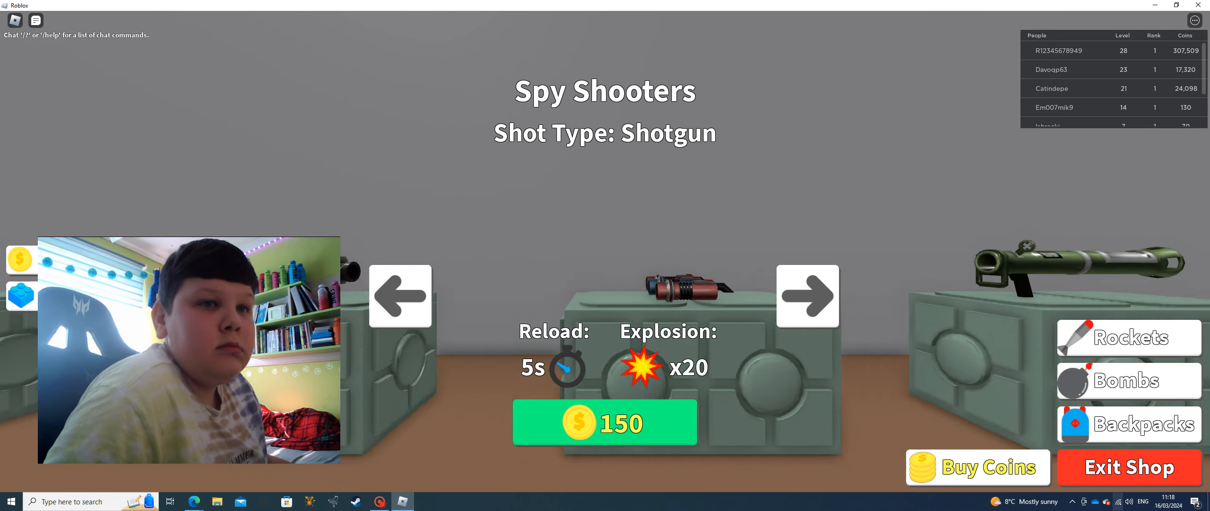
left_click(1128, 466)
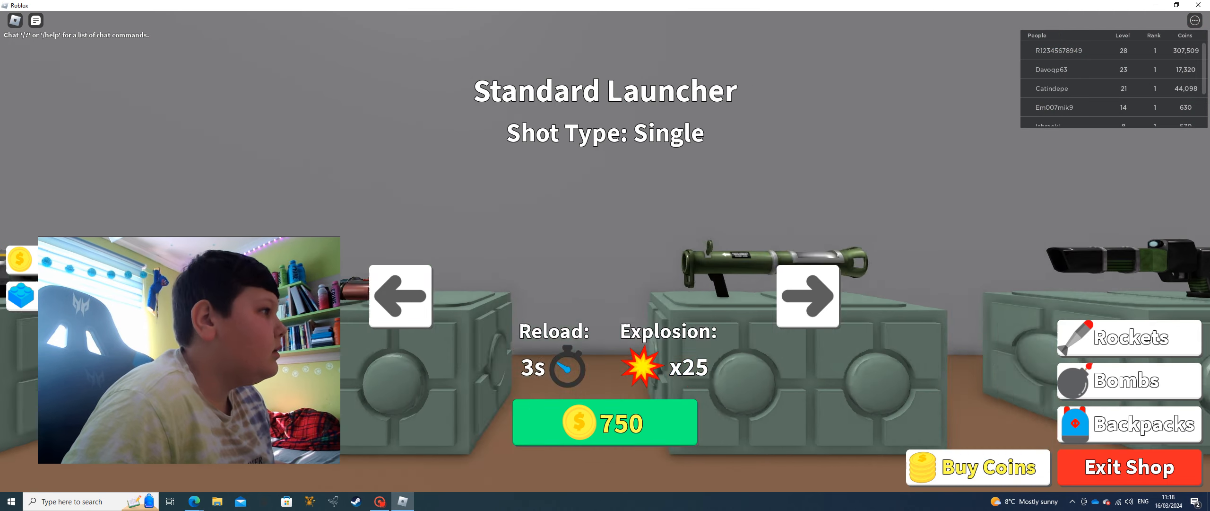
Exit the rocket shop back into the main world
left_click(400, 296)
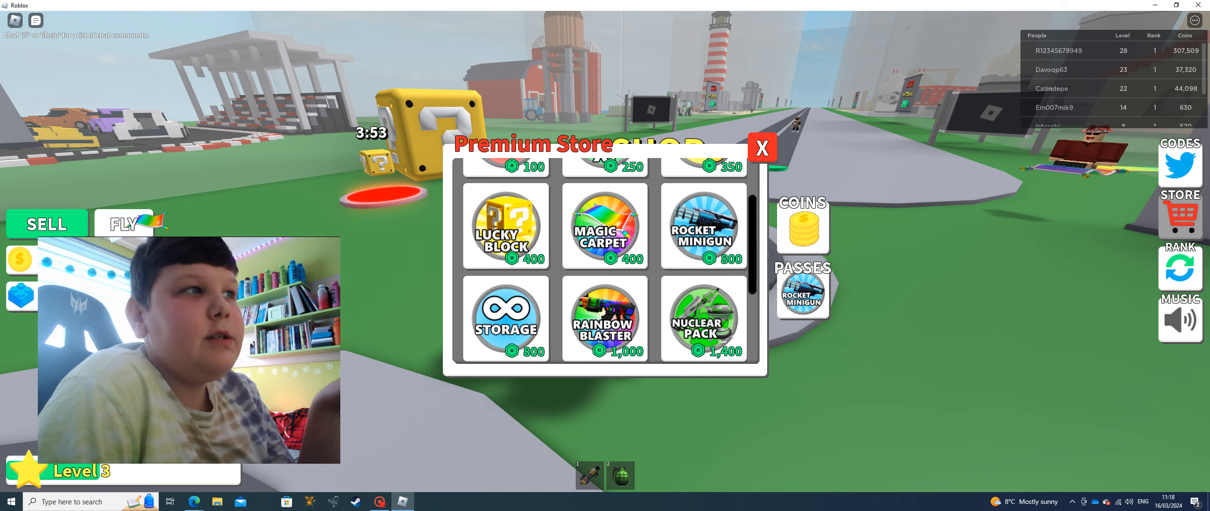
Start buying the Lucky Block Bomb, cancel the purchase, and close the premium store
scroll("down", 3)
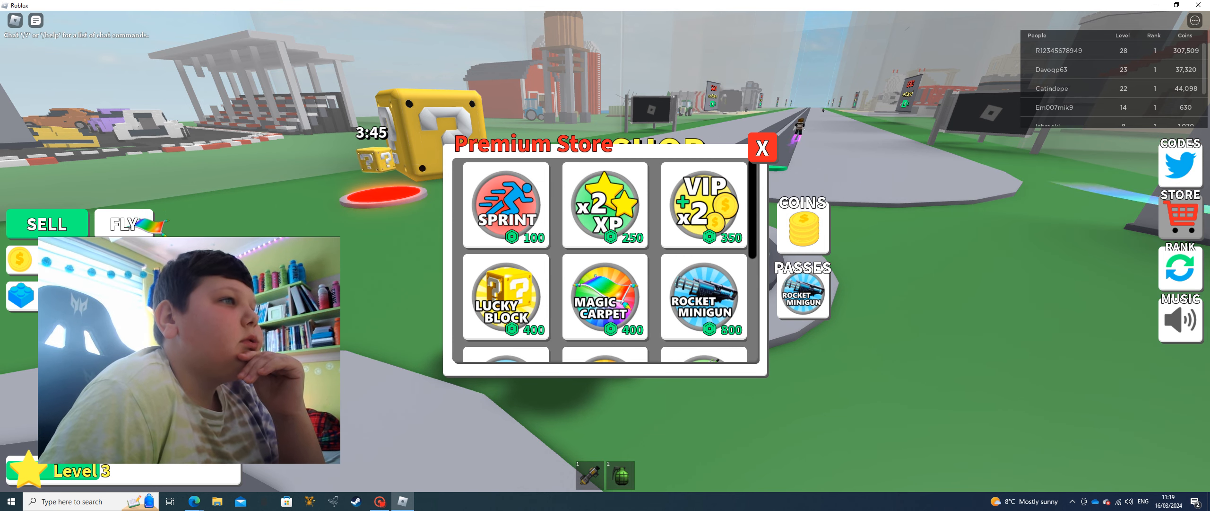
left_click(505, 298)
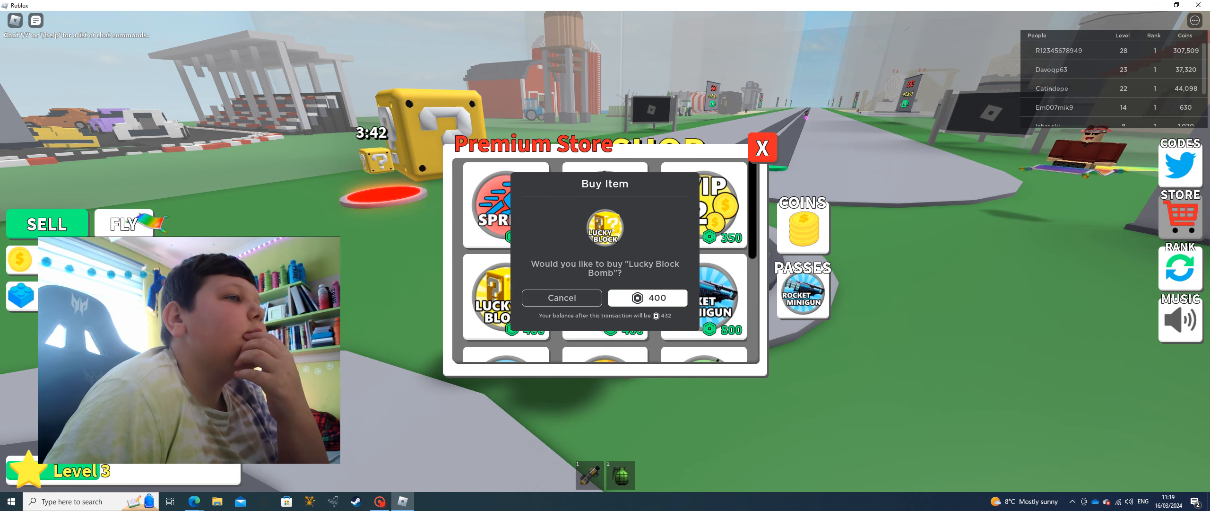
left_click(647, 297)
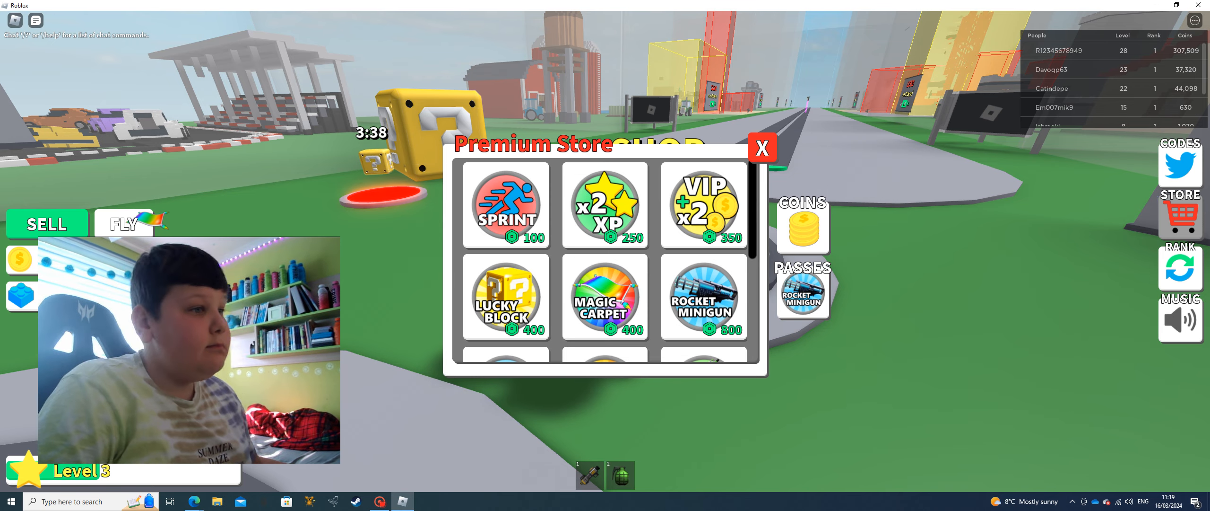
left_click(761, 148)
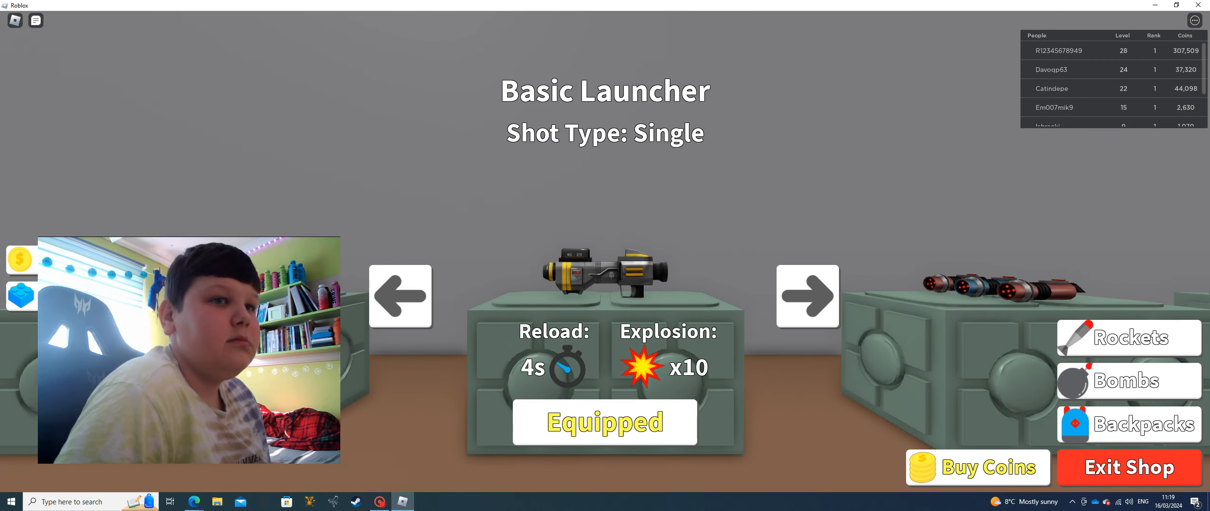
Browse the backpacks with the Large Bag equipped, then switch to rocket launchers
left_click(1149, 424)
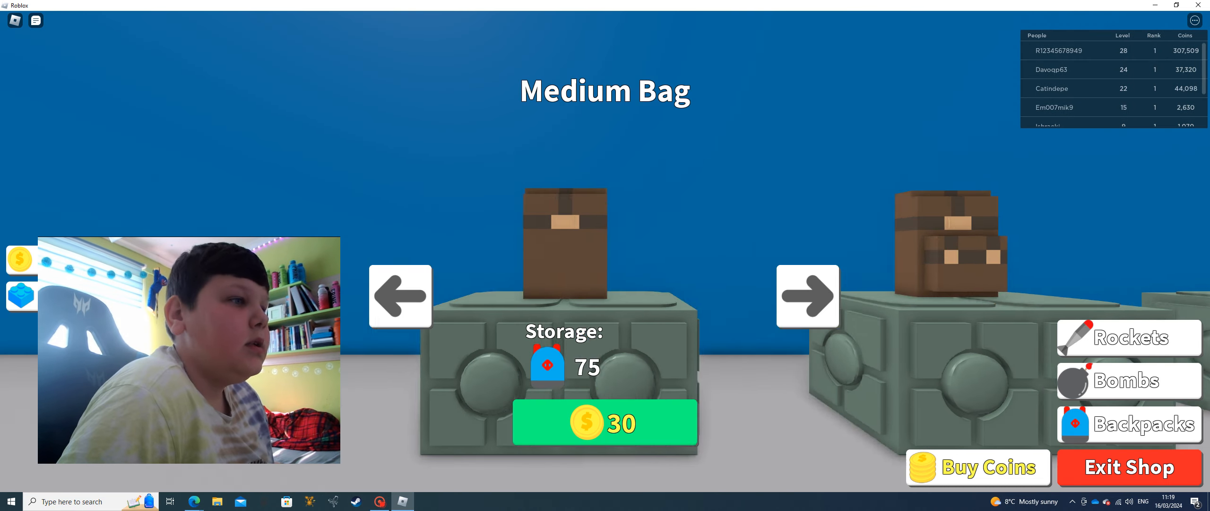
left_click(807, 296)
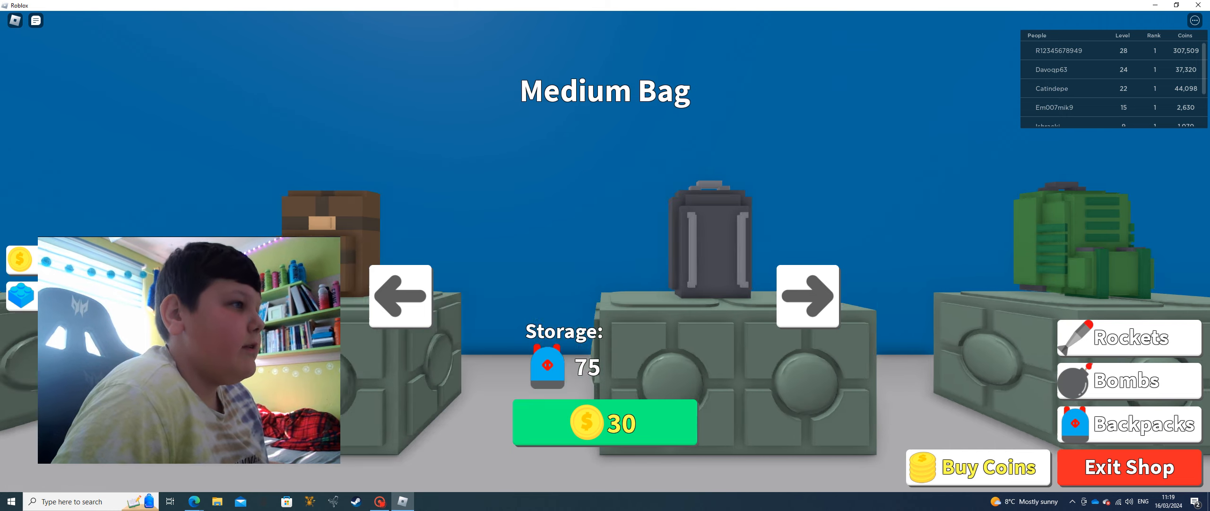
left_click(1127, 337)
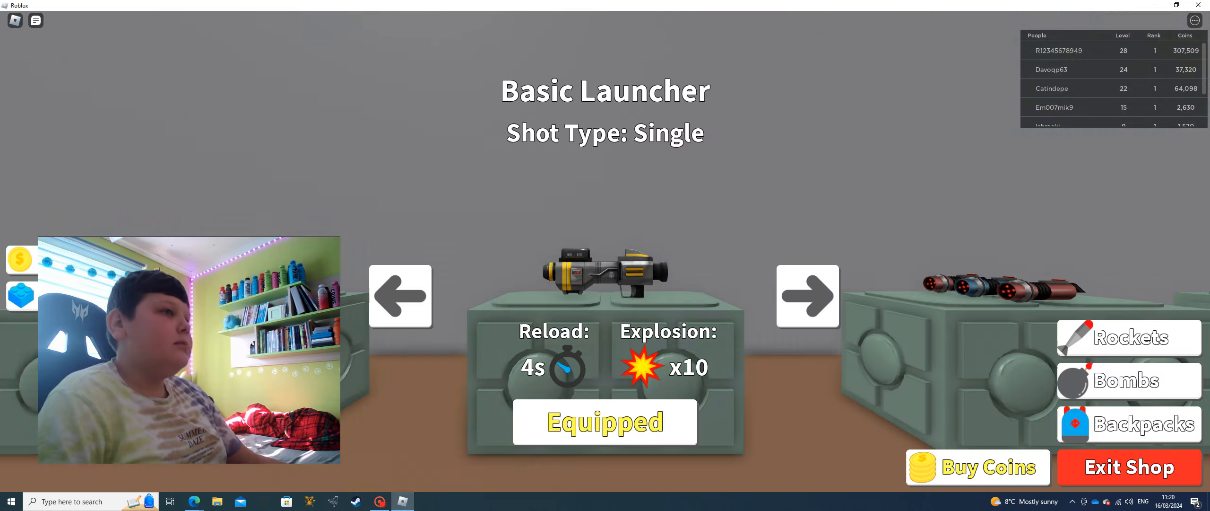
left_click(1127, 423)
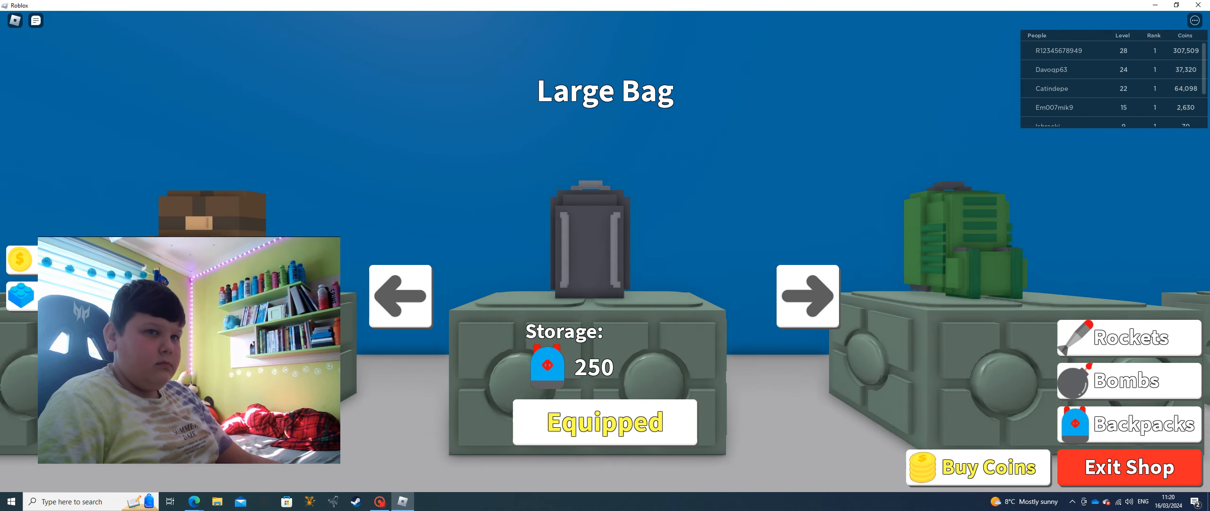
left_click(1129, 467)
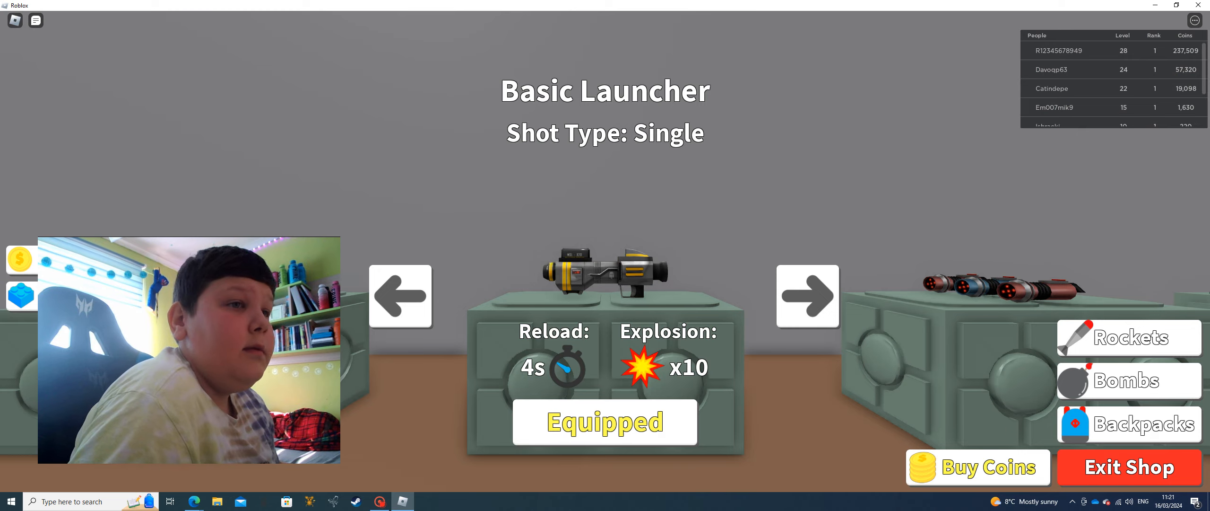
Buy the Travel Pack for 1,200 coins and move on to the Deluxe Pack
left_click(1145, 423)
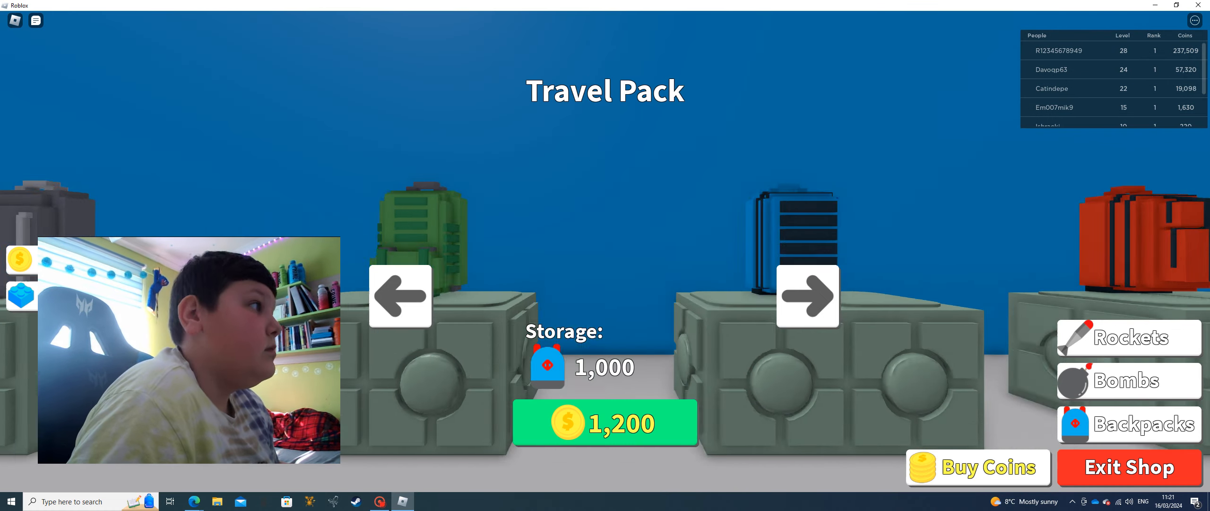
left_click(807, 296)
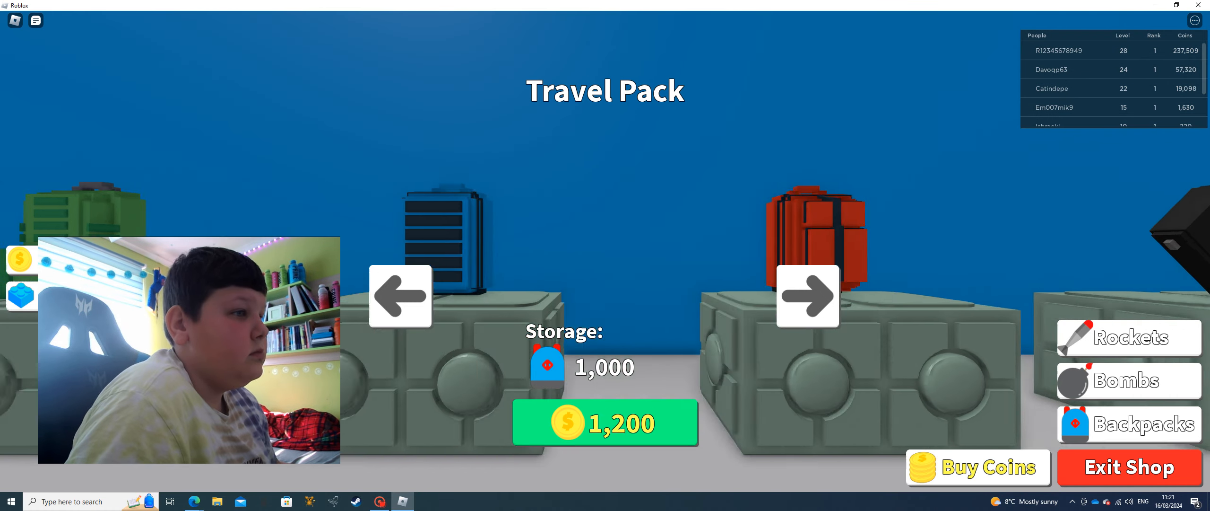
left_click(1129, 468)
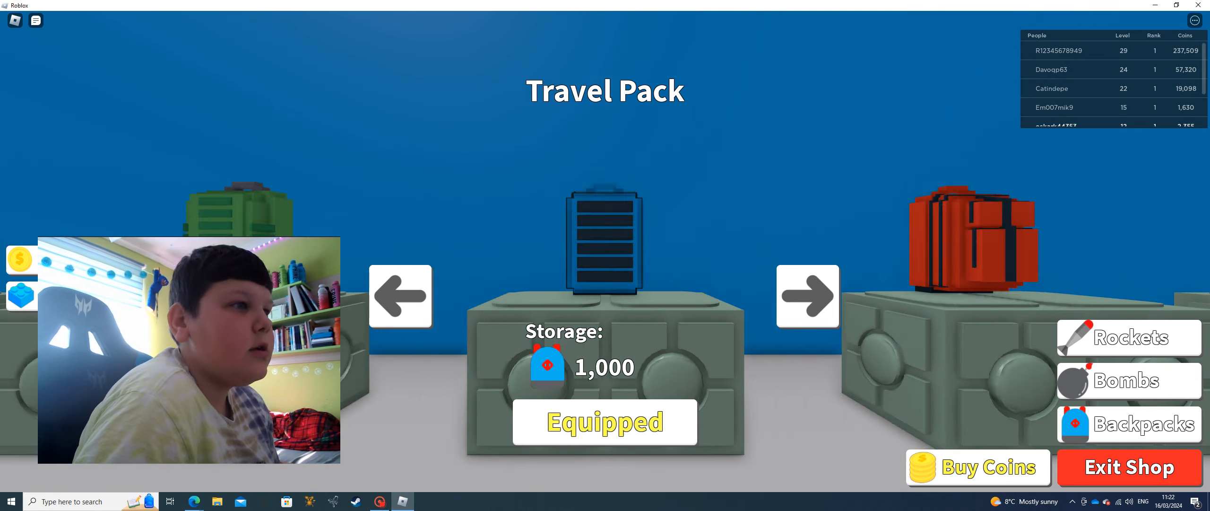
left_click(1129, 467)
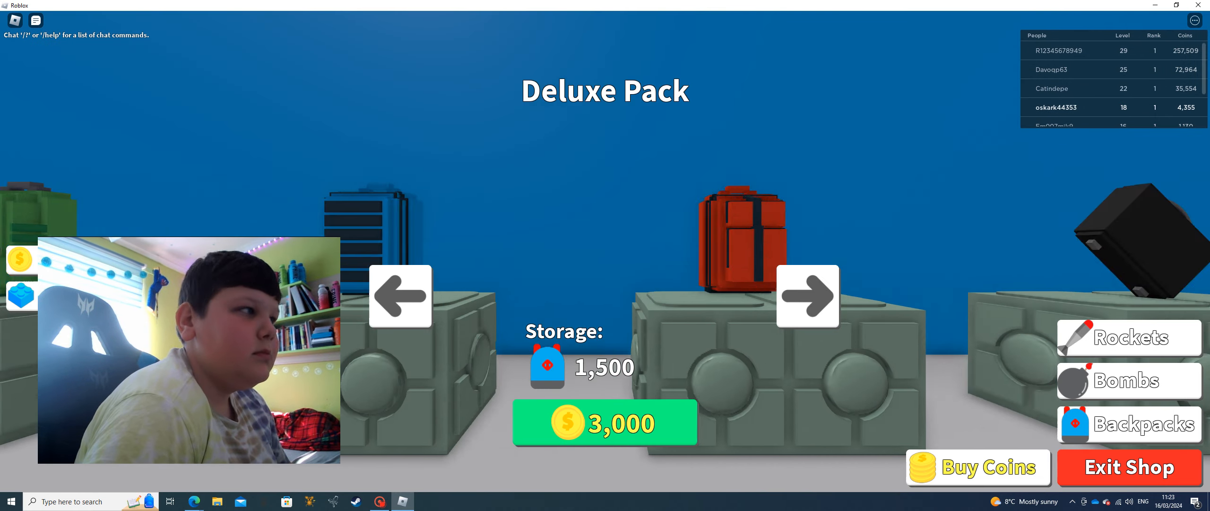
Leave the shop for the game world, then reopen the shop
left_click(604, 422)
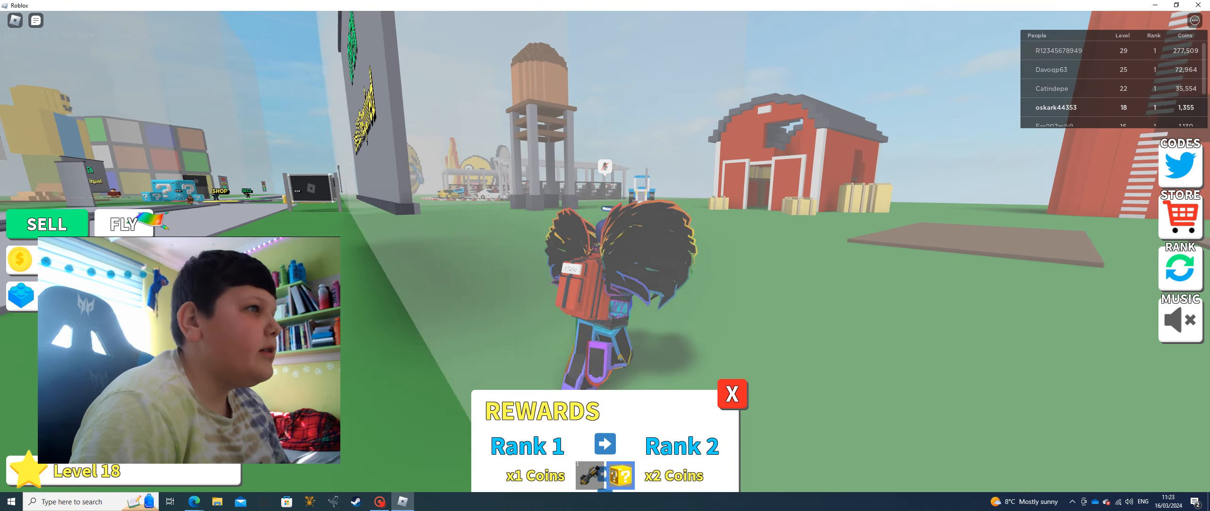
left_click(731, 394)
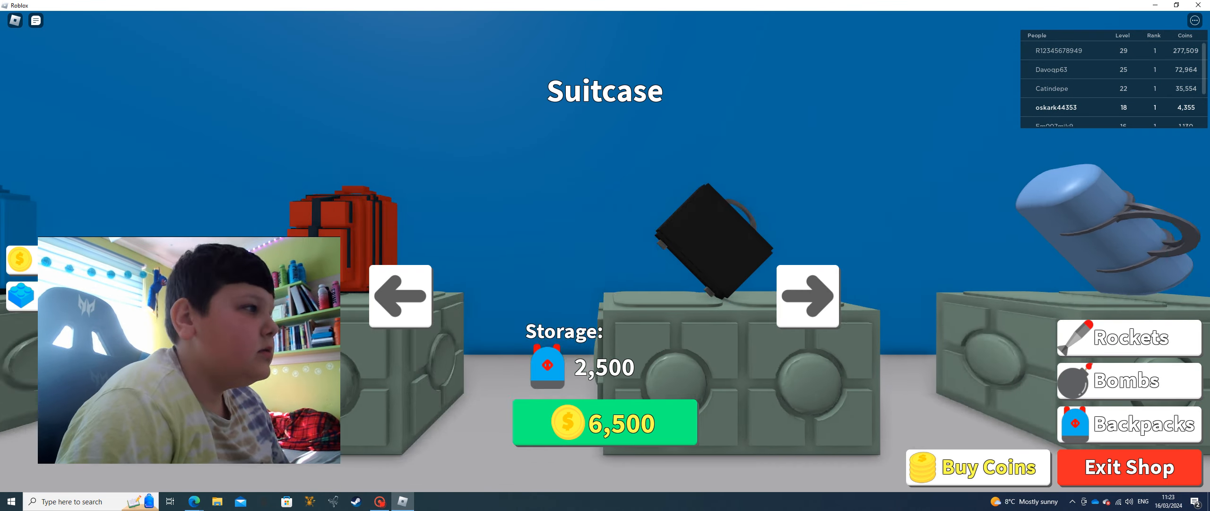
View the +500,000 and +5,000,000 coin packs without buying, close the coin store
left_click(976, 468)
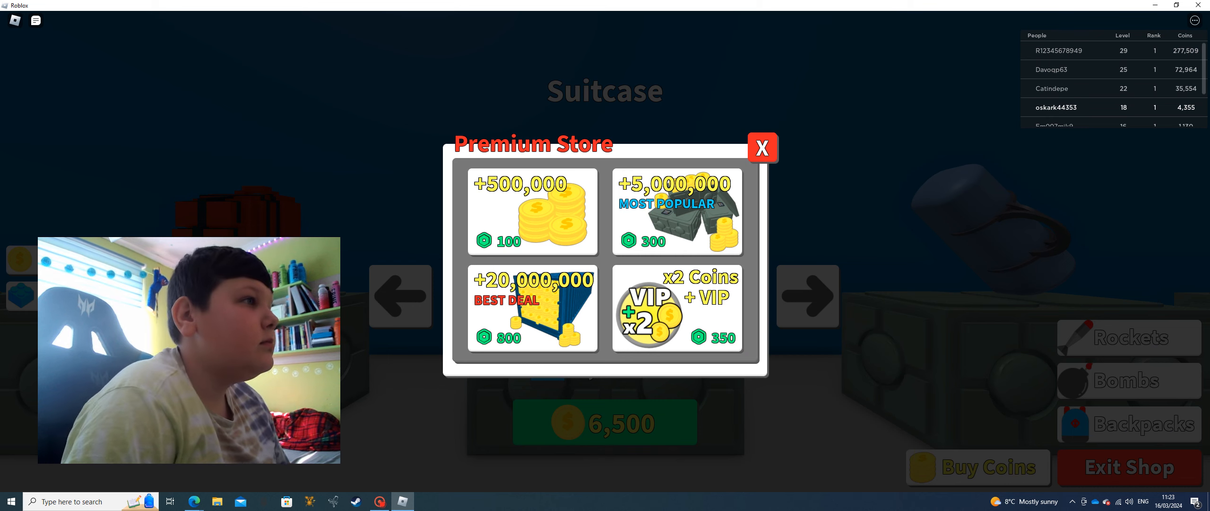
left_click(530, 213)
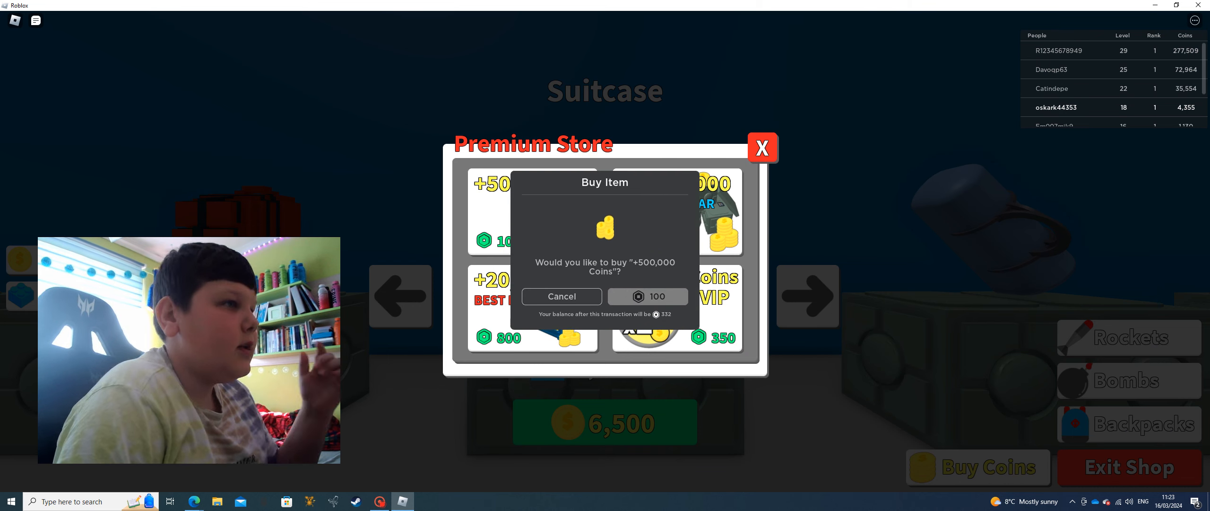
left_click(562, 296)
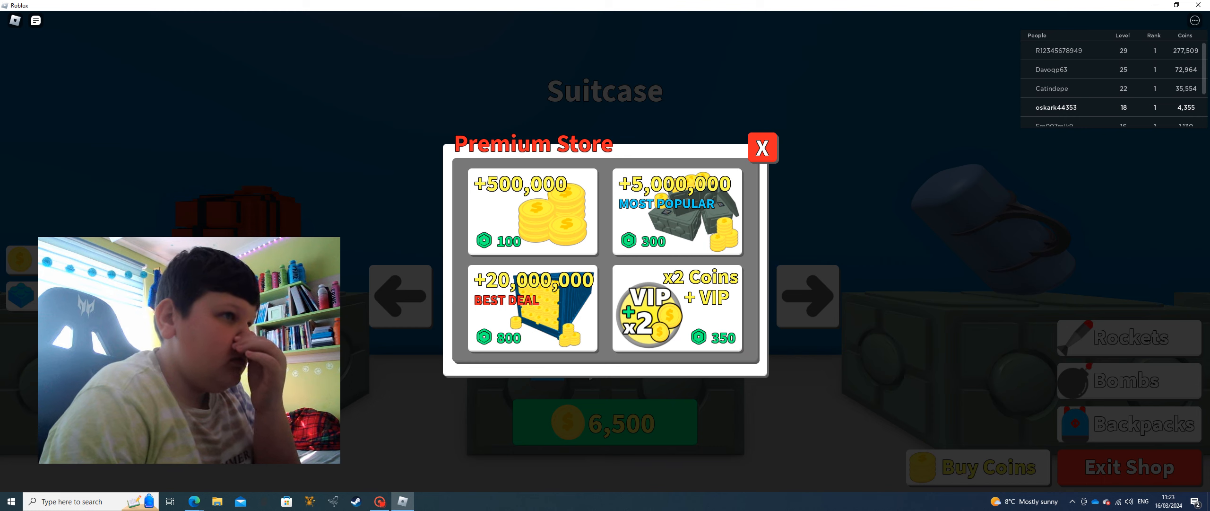
left_click(677, 214)
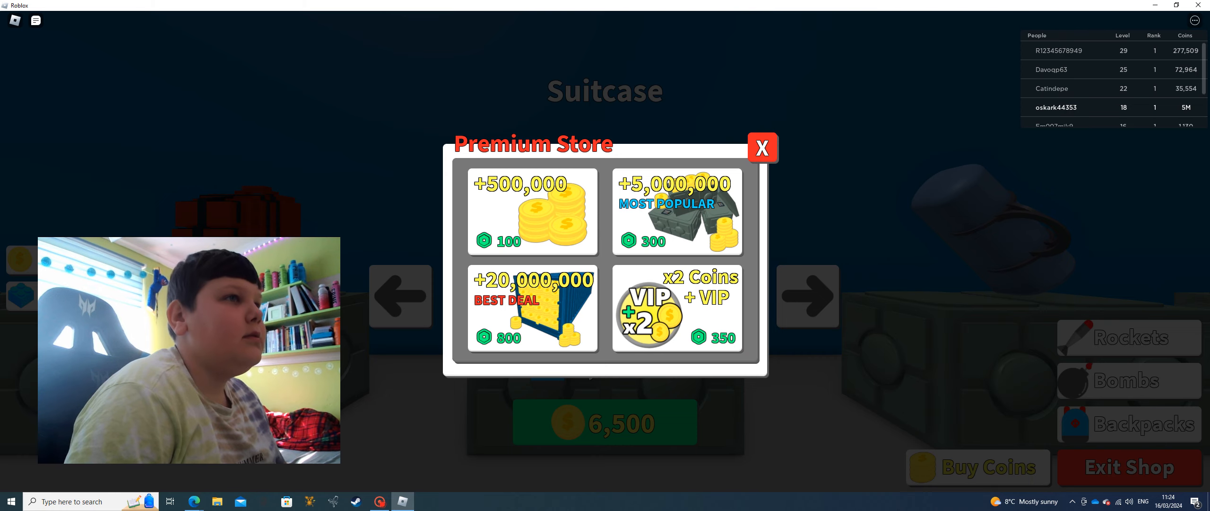
left_click(763, 147)
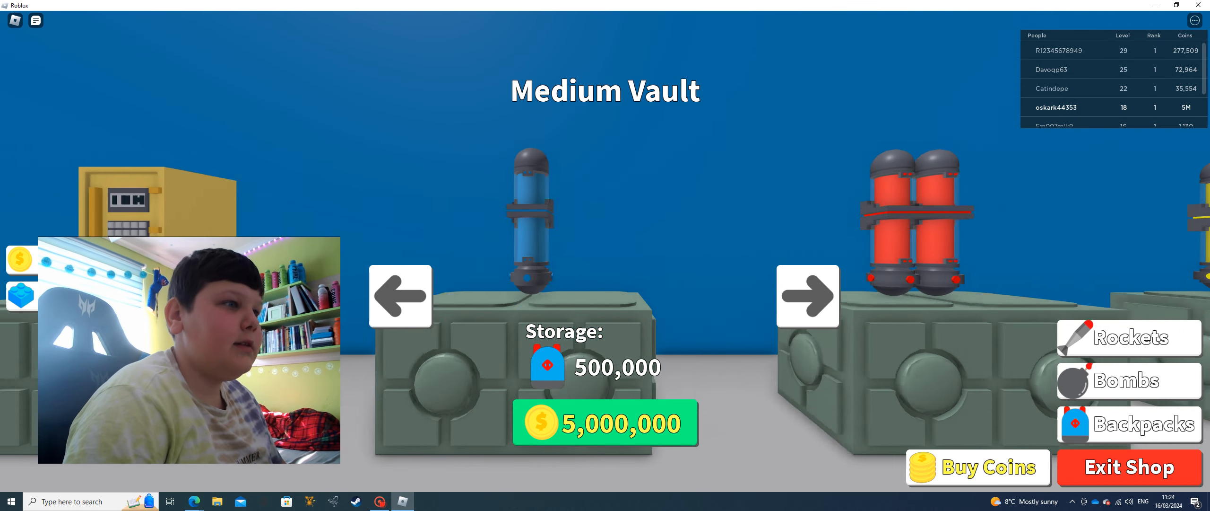
left_click(1128, 467)
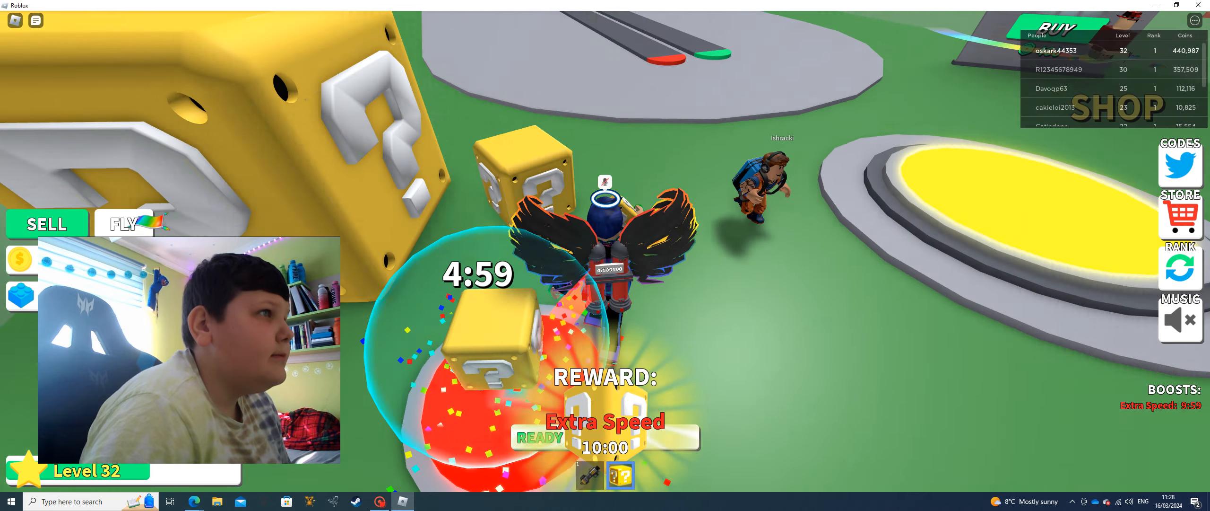
Page through rockets past Chicken Cannon and Advanced Cannon to the next one
left_click(1116, 106)
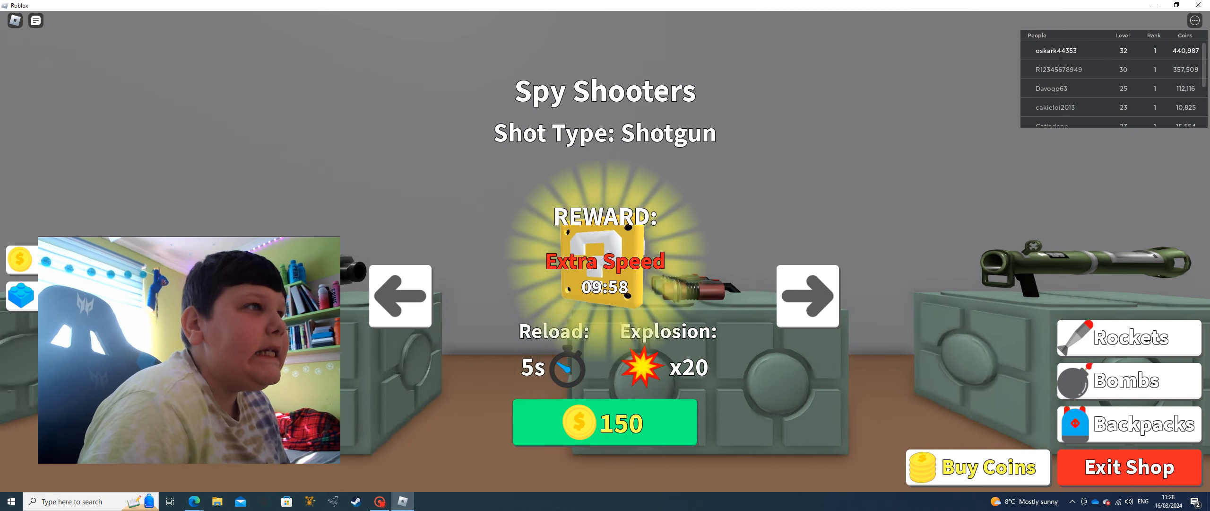
left_click(807, 296)
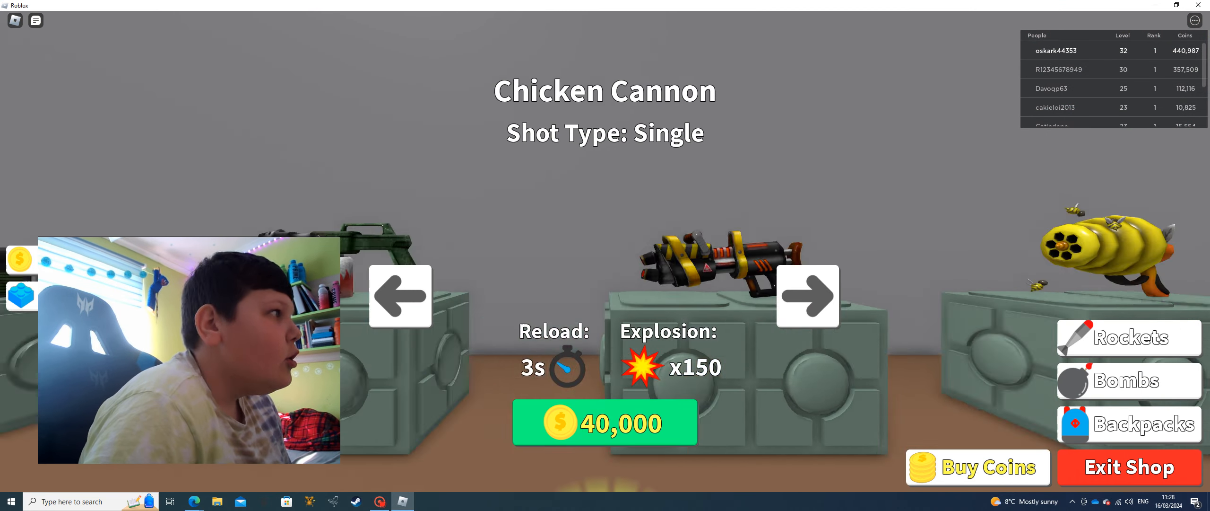
left_click(808, 296)
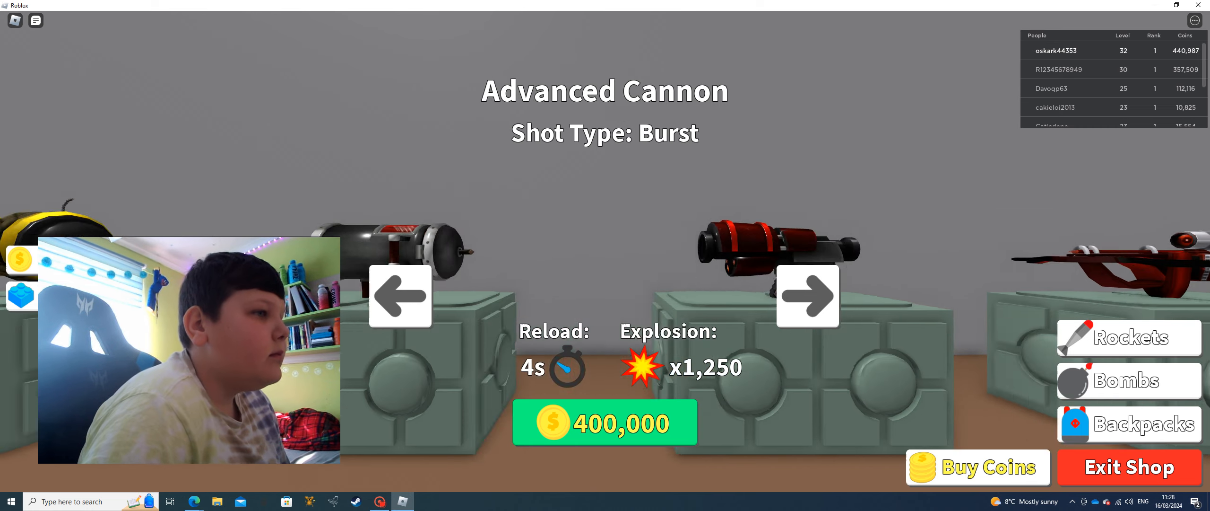
left_click(1128, 467)
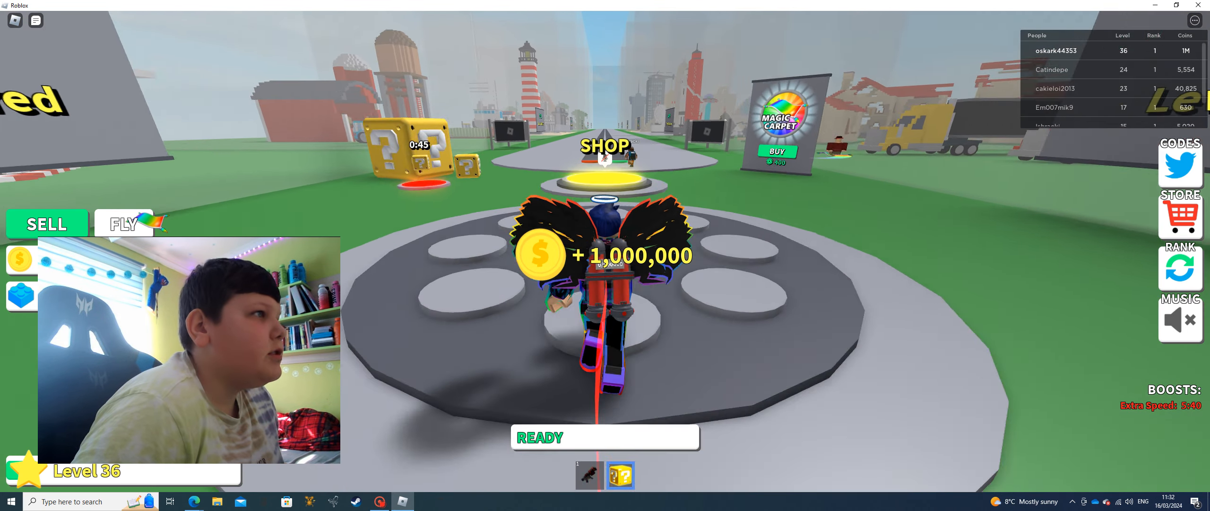
Open the cannon shop and page to the next cannon
left_click(606, 147)
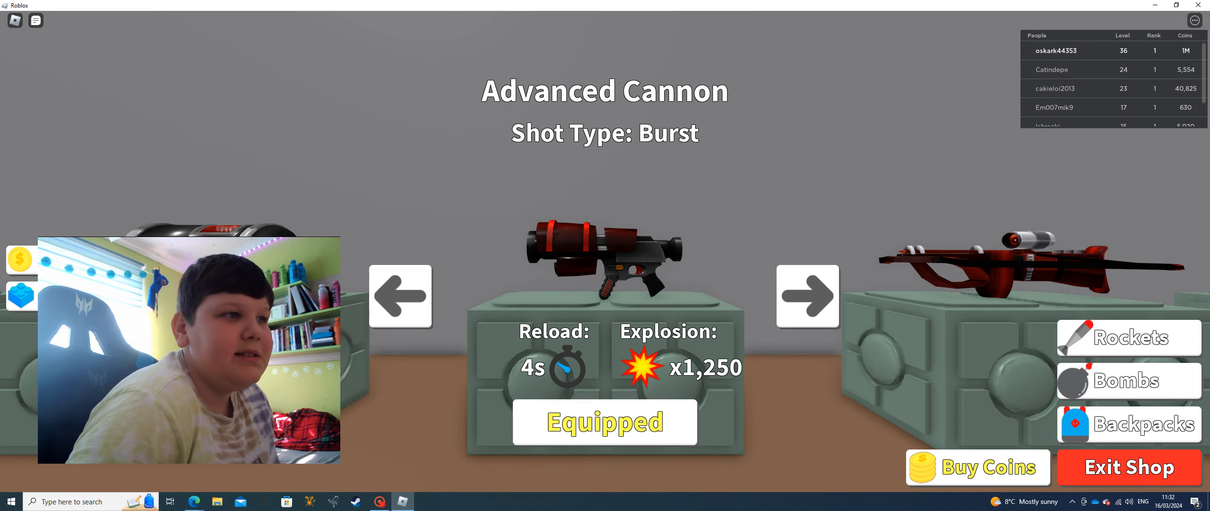
left_click(807, 295)
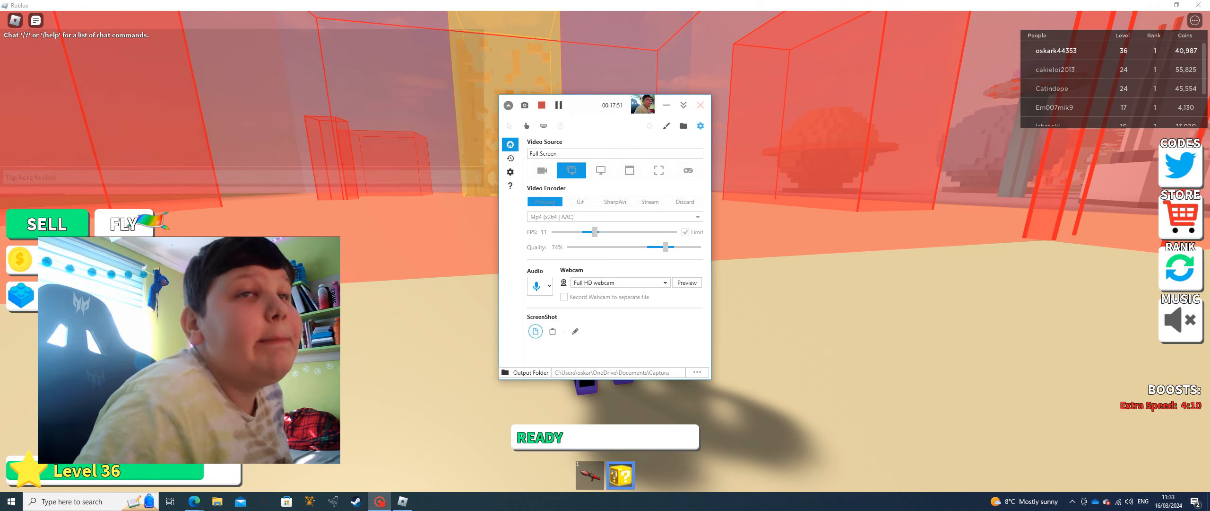
Bring up the Captura recorder window over the game from the taskbar
left_click(699, 104)
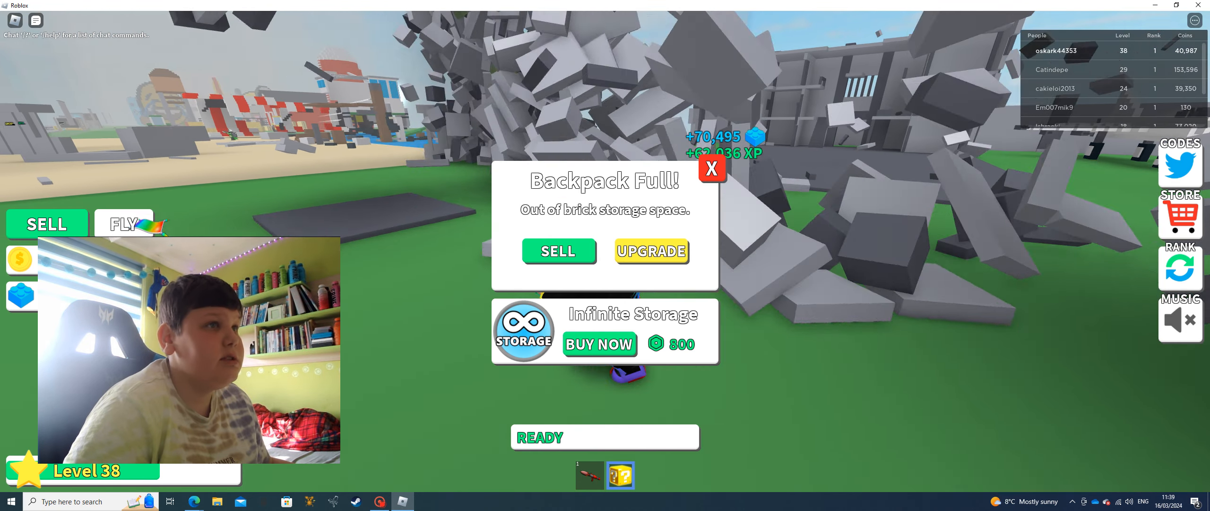
Sell the full backpack of bricks from the Backpack Full popup, reaching 1M coins
left_click(558, 251)
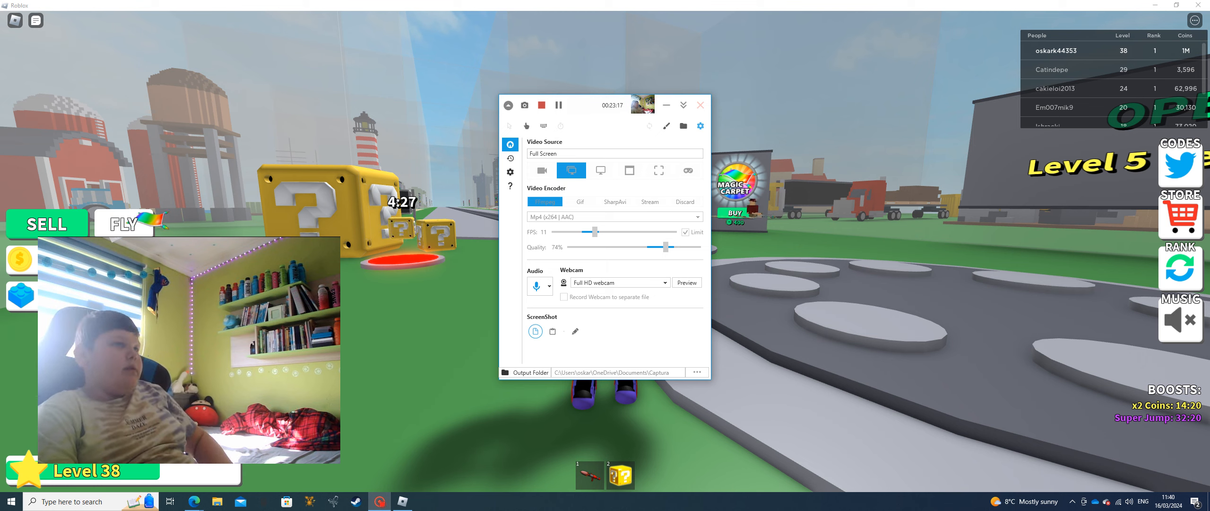
Set Captura's webcam source to No Webcam
left_click(619, 282)
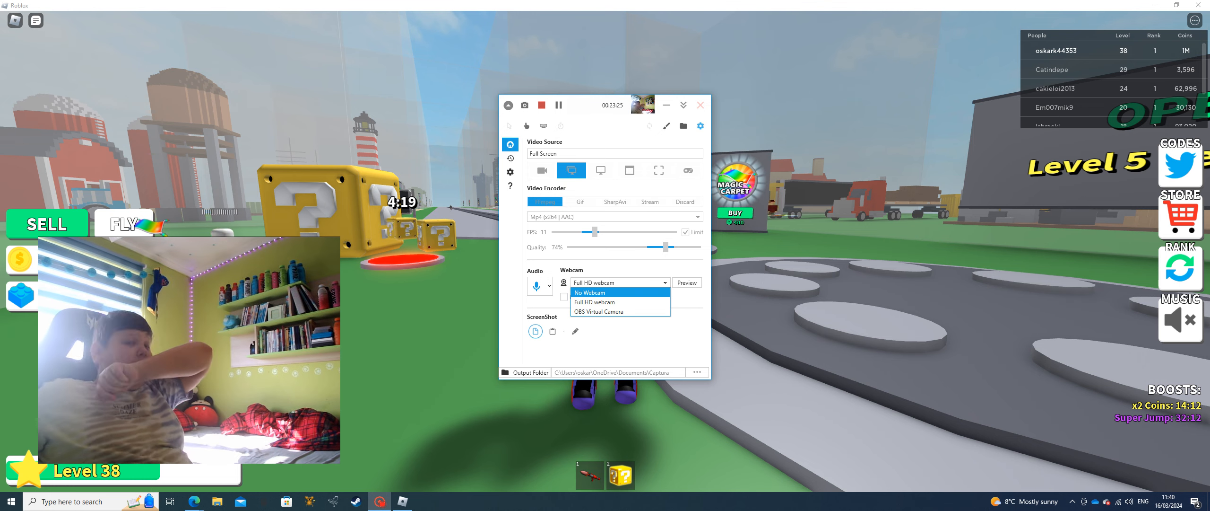
left_click(590, 293)
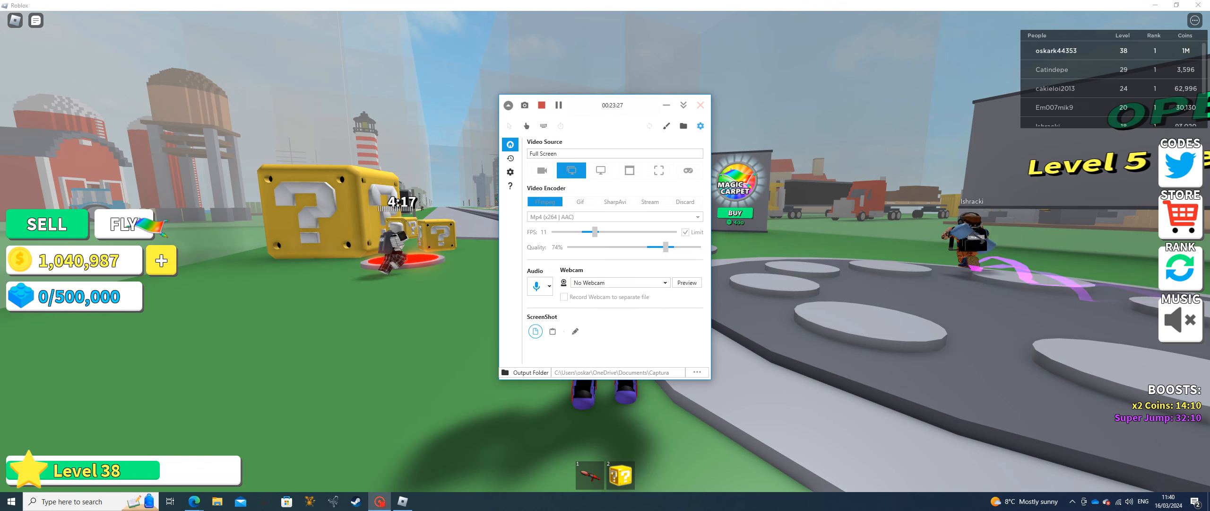